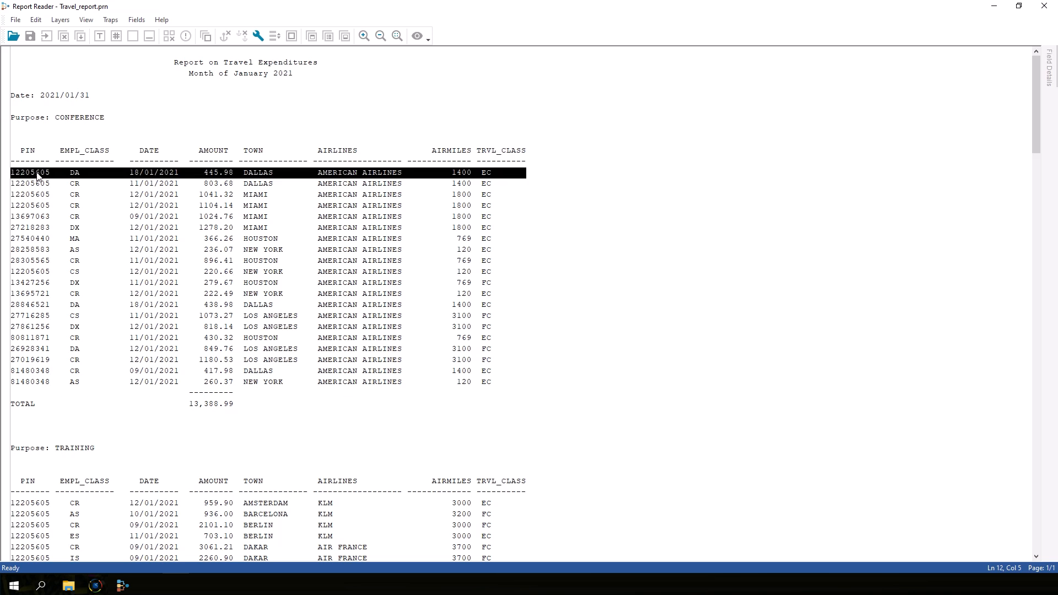
{"action": "mouse_move", "coordinate": [92, 176]}
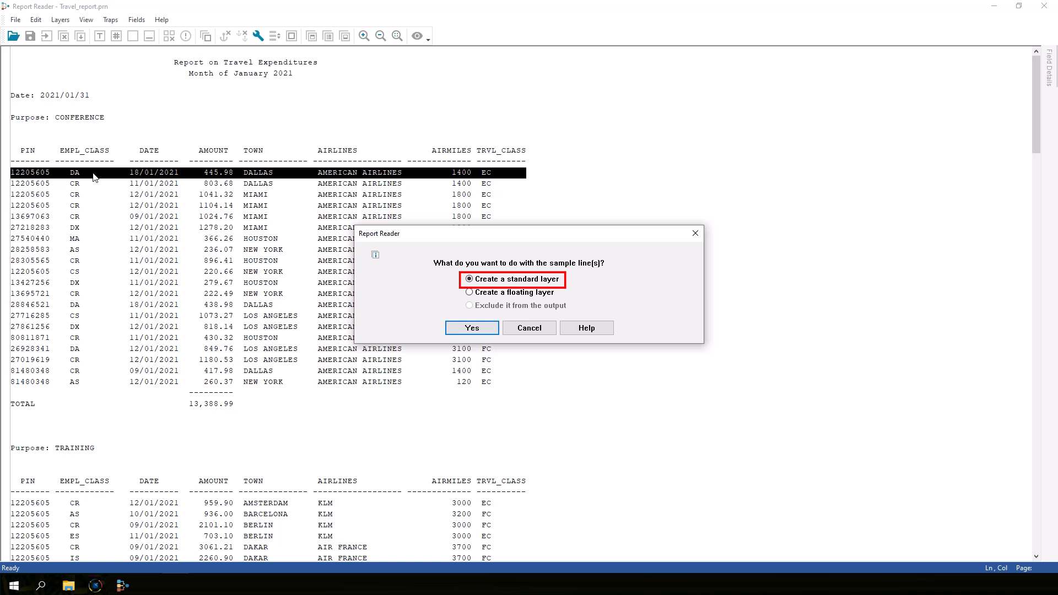
{"action": "mouse_move", "coordinate": [471, 327]}
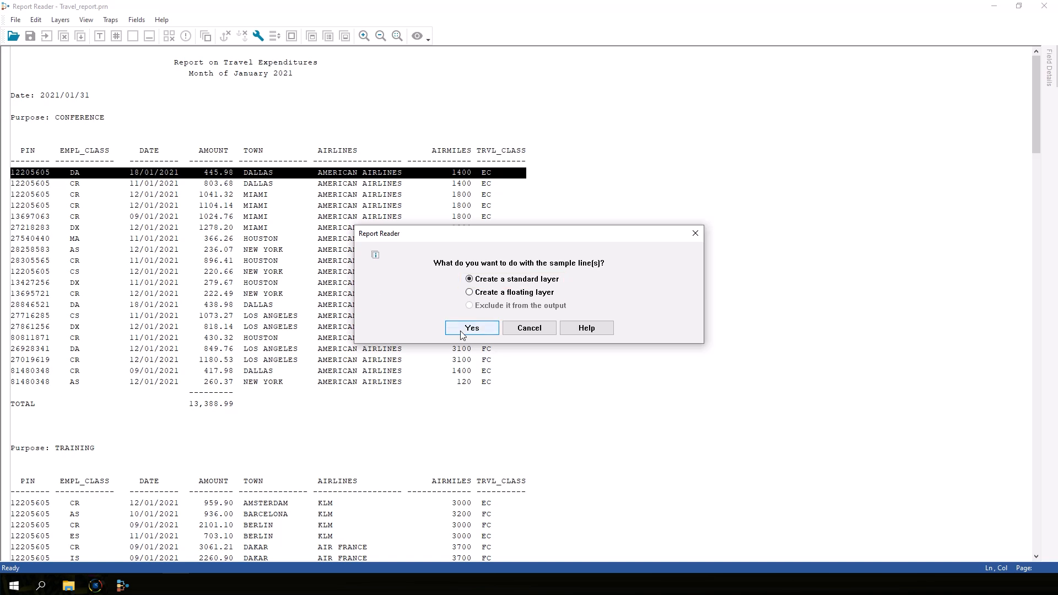
- Confirm creating a standard layer from the first Conference detail line
{"action": "left_click", "coordinate": [470, 328]}
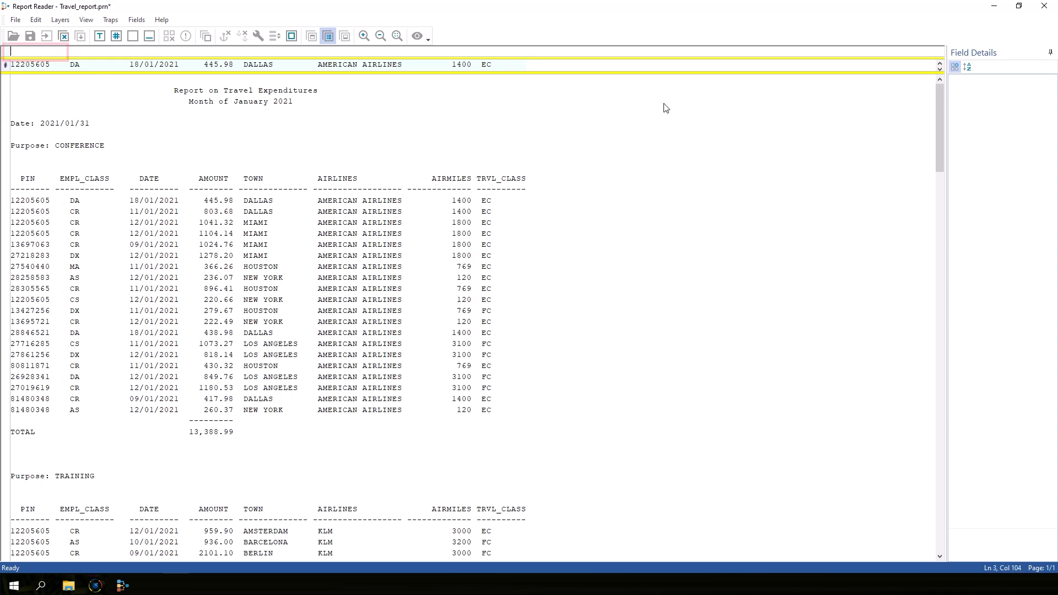
{"action": "type", "text": "122"}
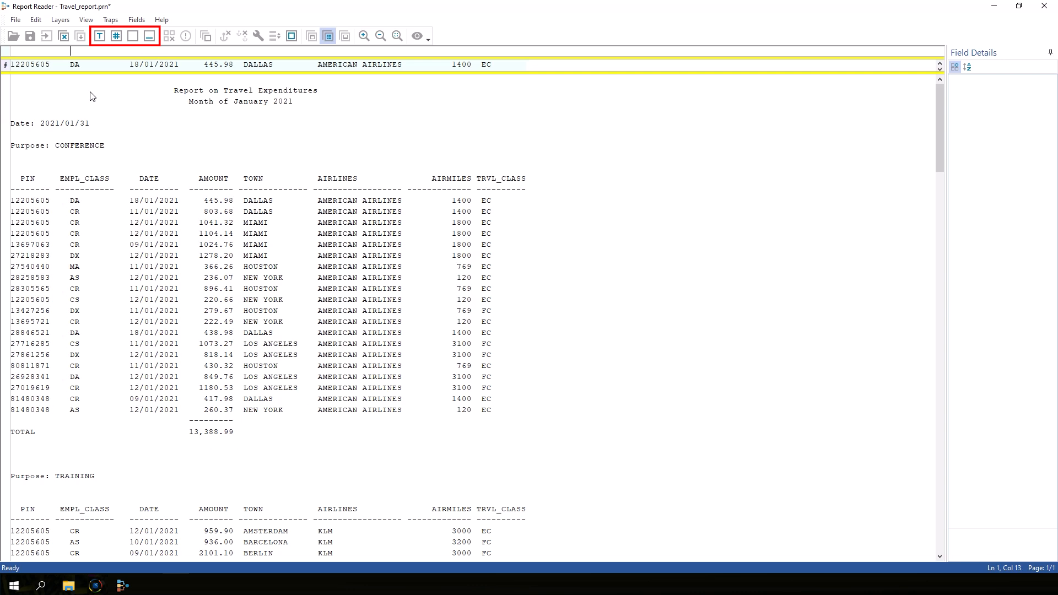
{"action": "mouse_move", "coordinate": [99, 36]}
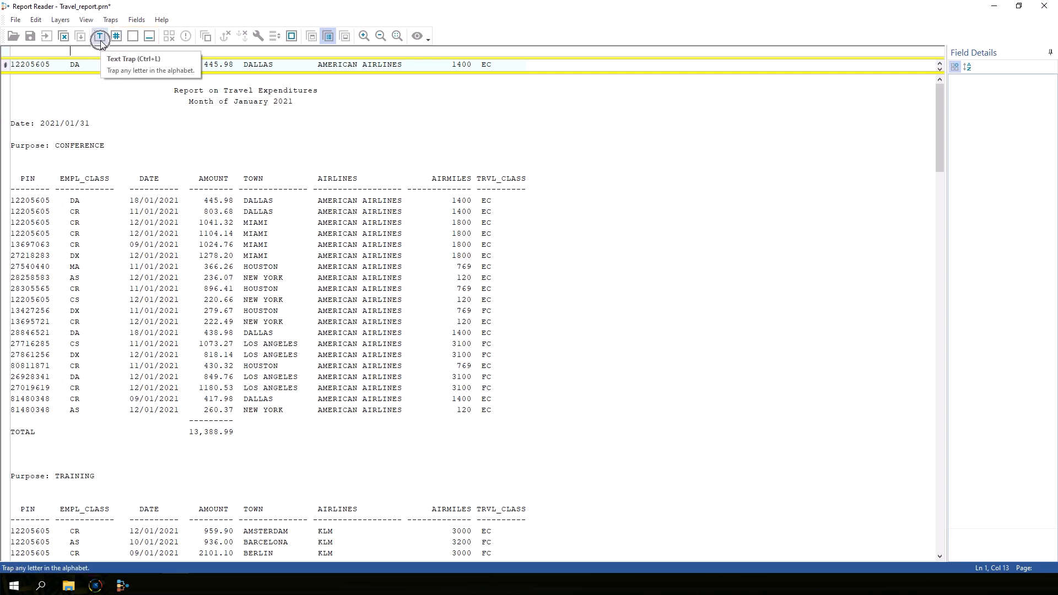
{"action": "left_click", "coordinate": [116, 35]}
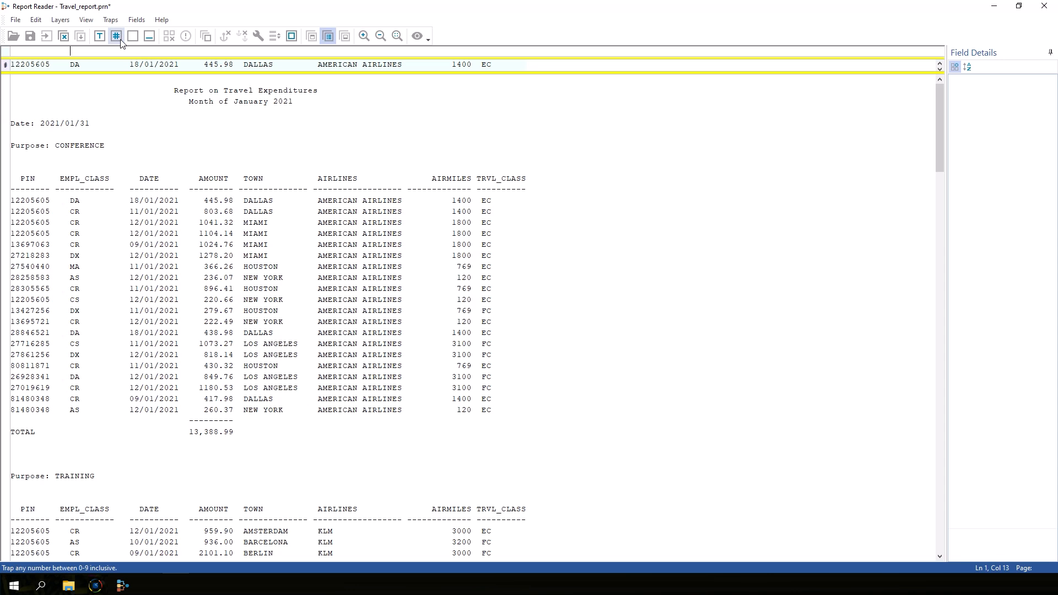
{"action": "mouse_move", "coordinate": [116, 36]}
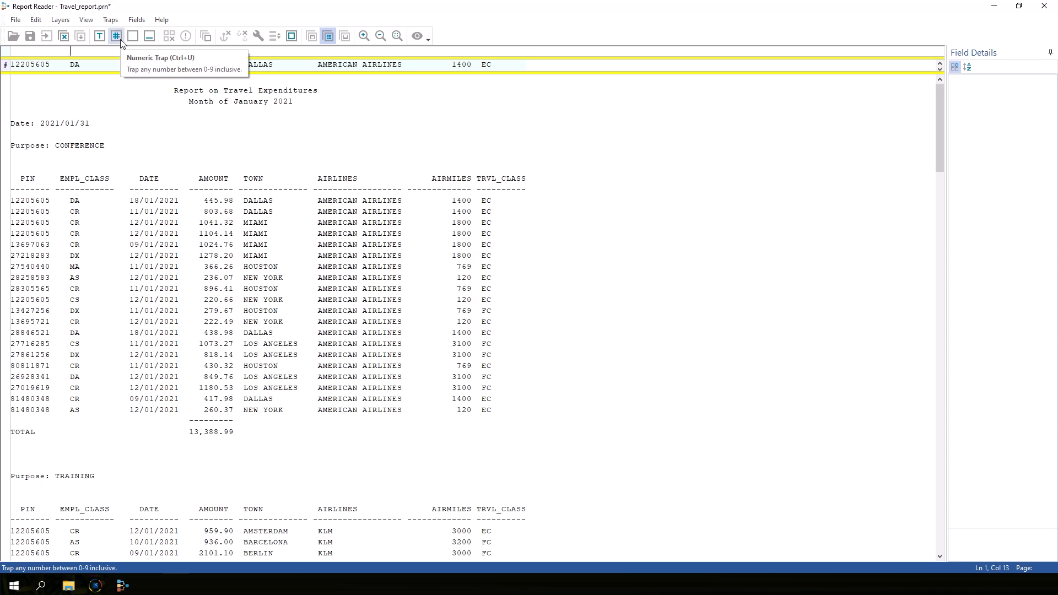
{"action": "mouse_move", "coordinate": [134, 35]}
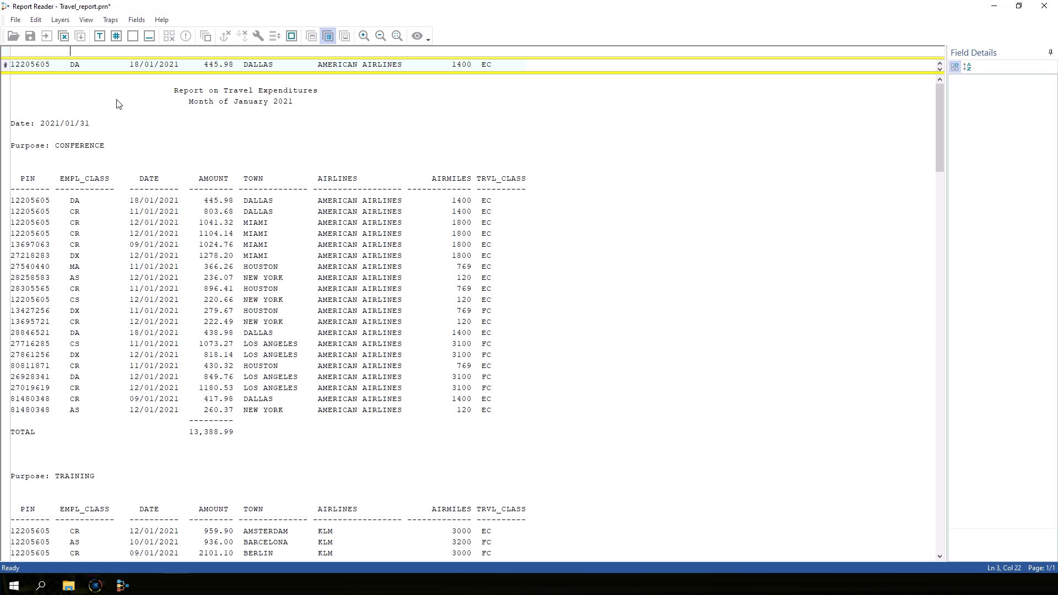
- Place a numeric trap over the sample line's date digits so all detail lines match
{"action": "left_click", "coordinate": [99, 35]}
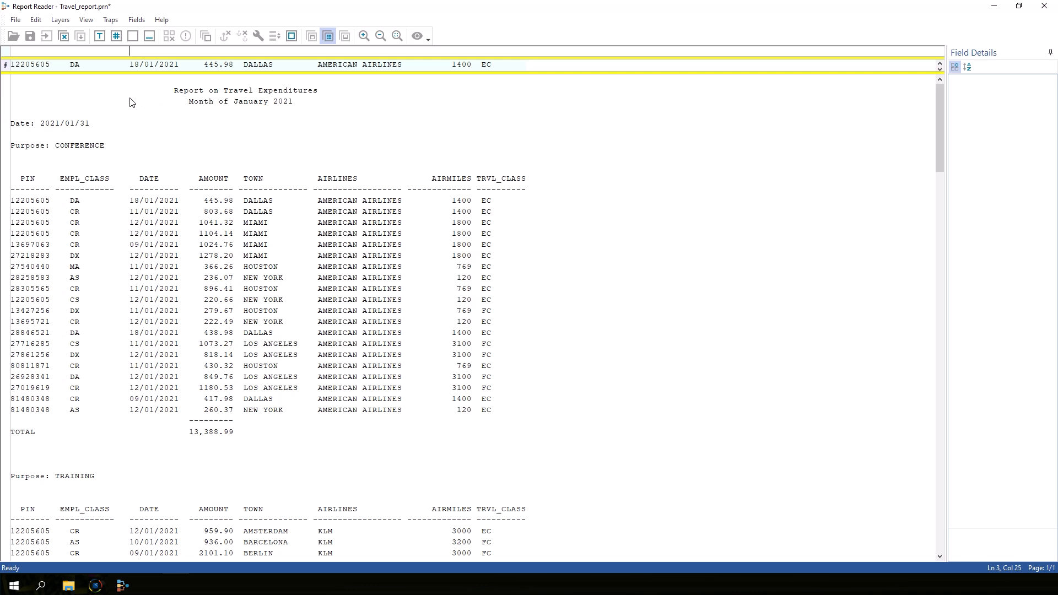
{"action": "mouse_move", "coordinate": [116, 36]}
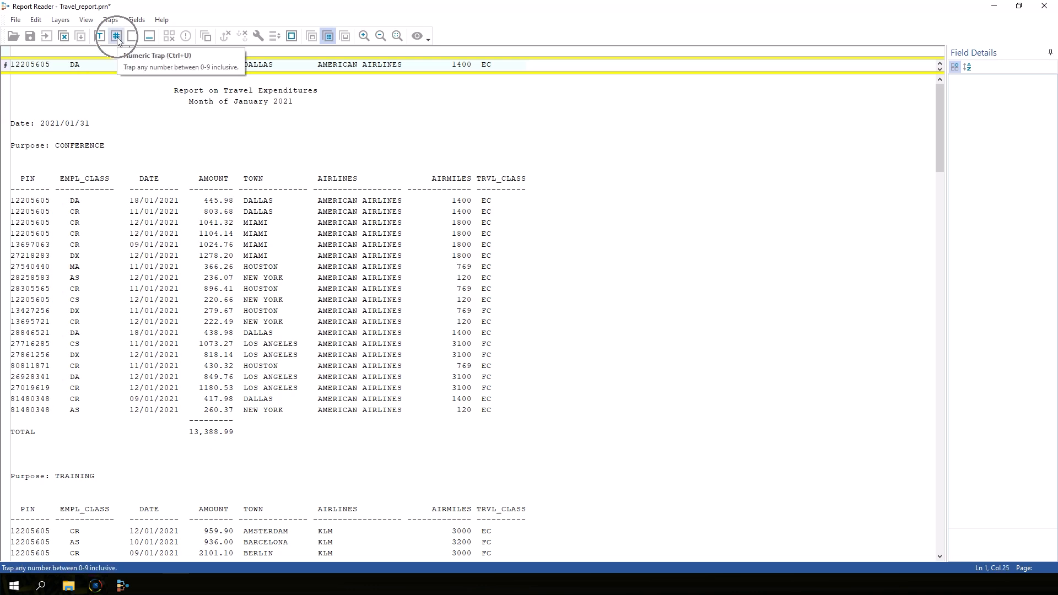
{"action": "left_click", "coordinate": [116, 35]}
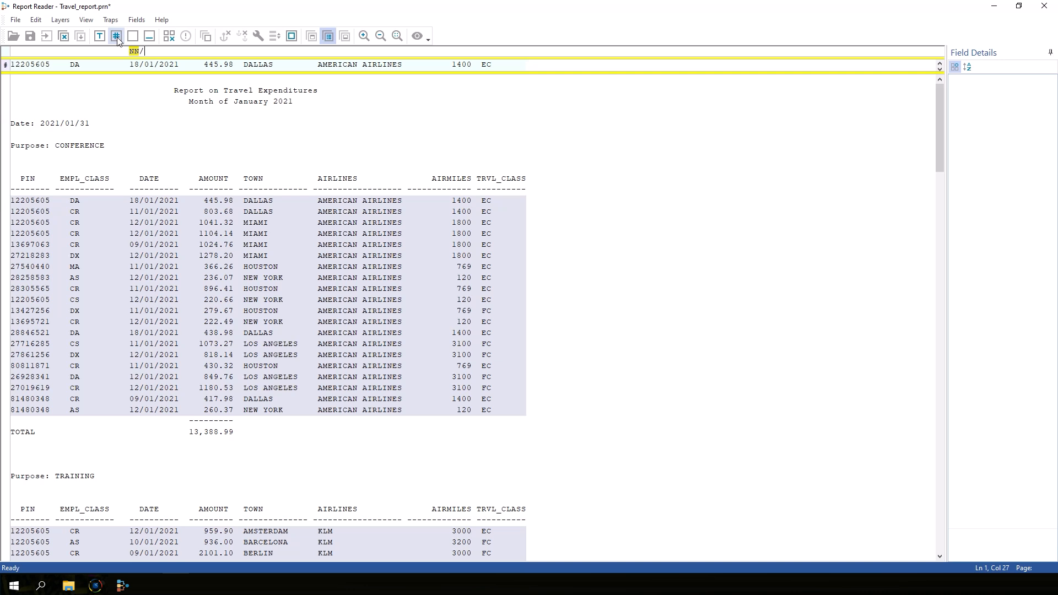